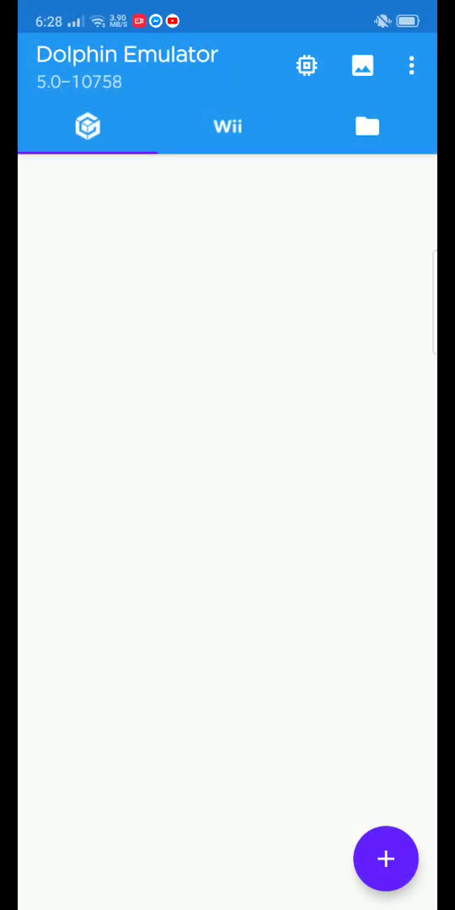
- Start adding a games folder and scroll the storage picker down to the IDMP folder
left_click(386, 859)
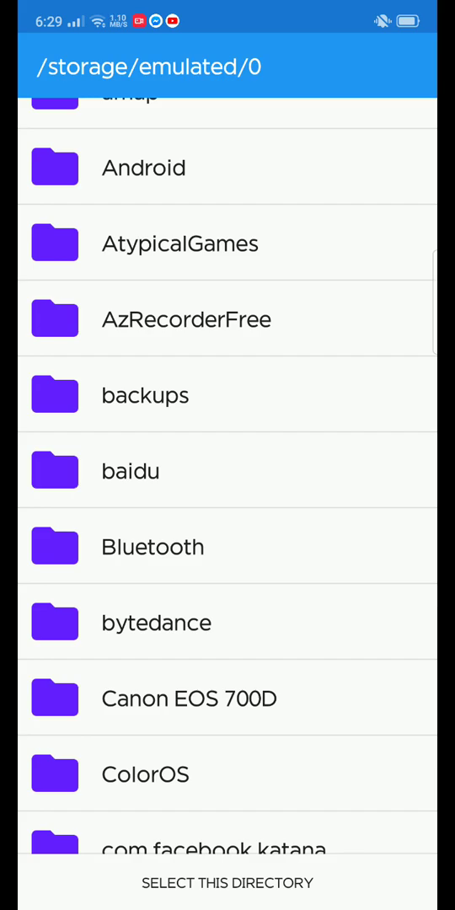
scroll("down", 3)
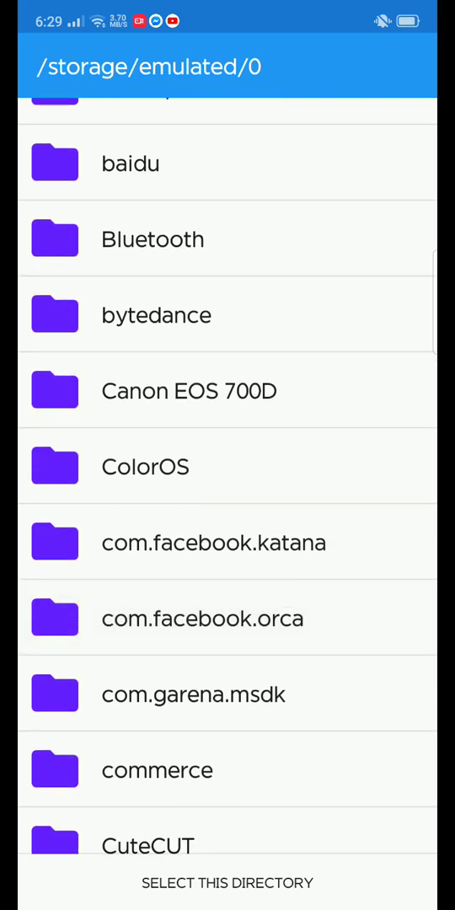
scroll("down", 3)
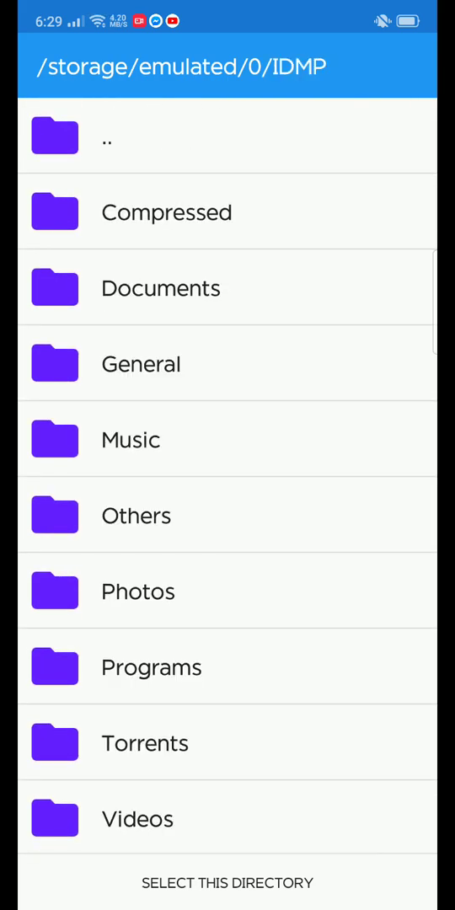
- Select the Compressed folder as the game directory so Resident Evil 4 appears and boots
left_click(165, 213)
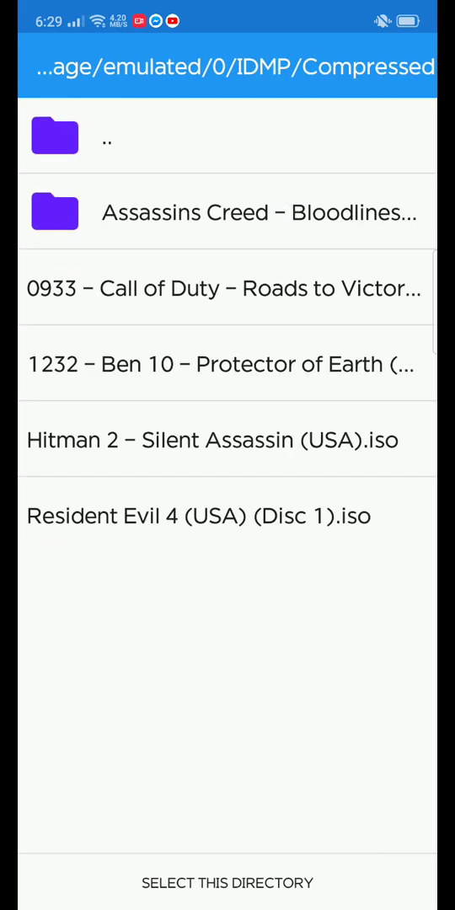
left_click(227, 883)
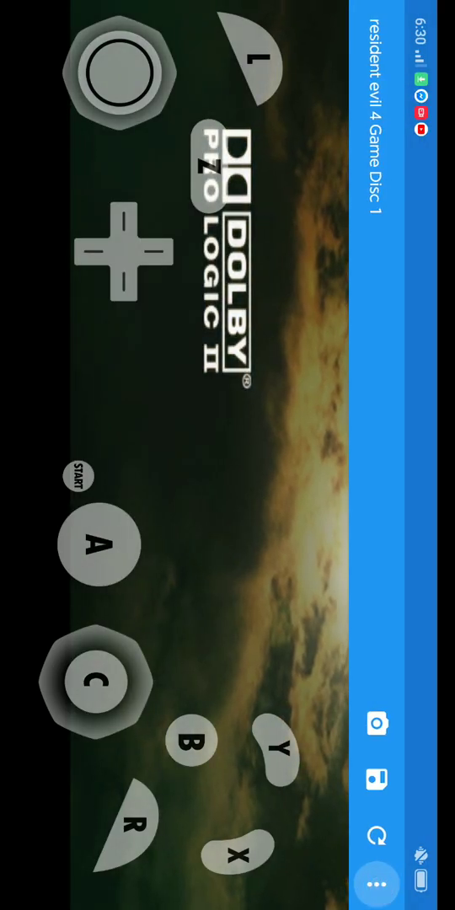
- Dismiss the emulation overlay menu and skip the intro screens with button presses
left_click(376, 883)
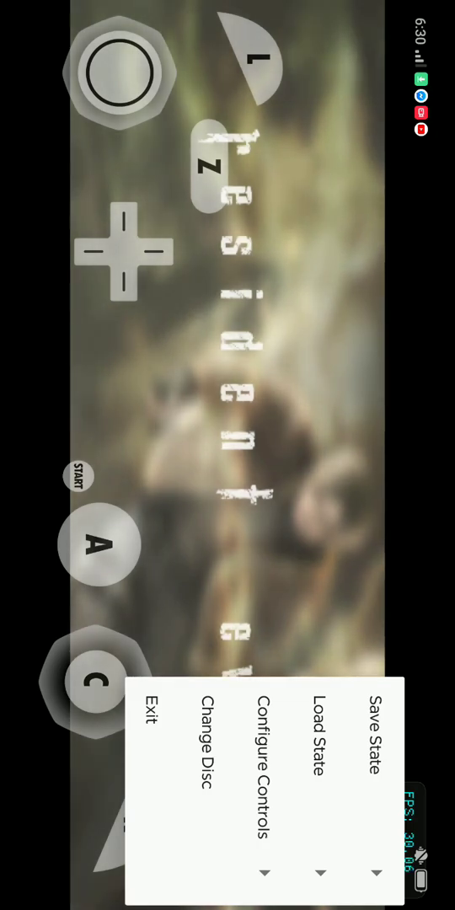
left_click(321, 750)
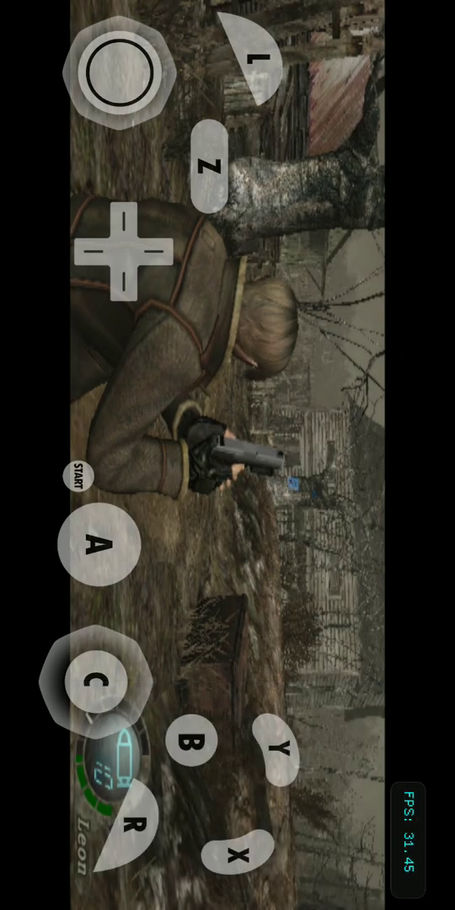
left_click(96, 683)
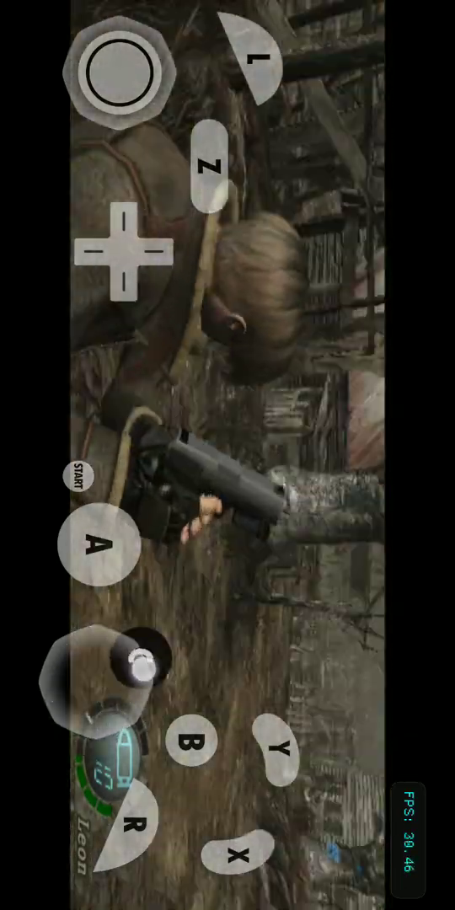
left_click(98, 683)
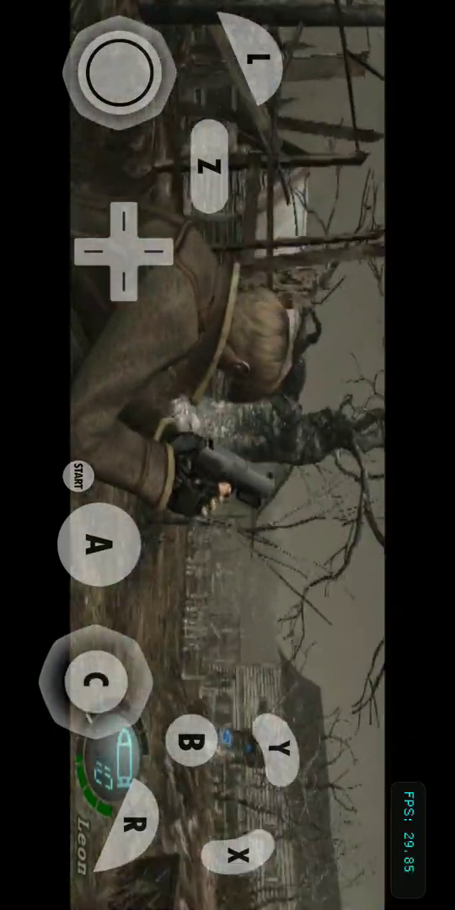
- Return to the running Resident Evil 4 session from the recent apps list
scroll("down", 3)
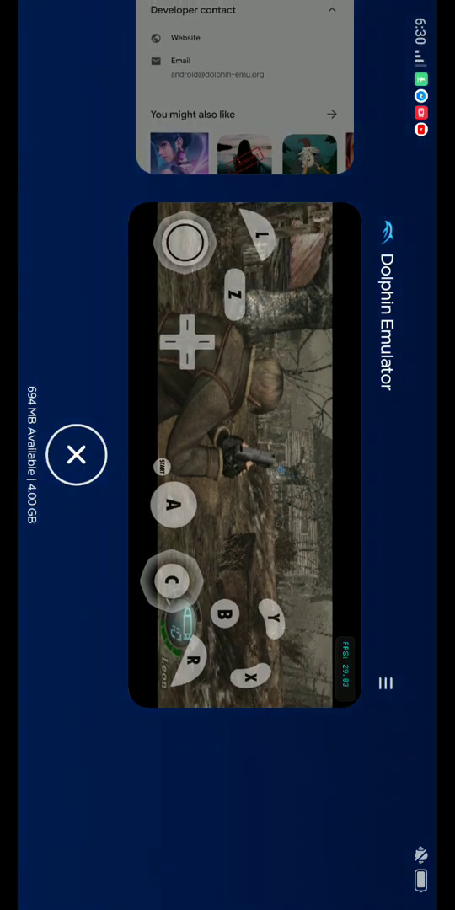
left_click(76, 455)
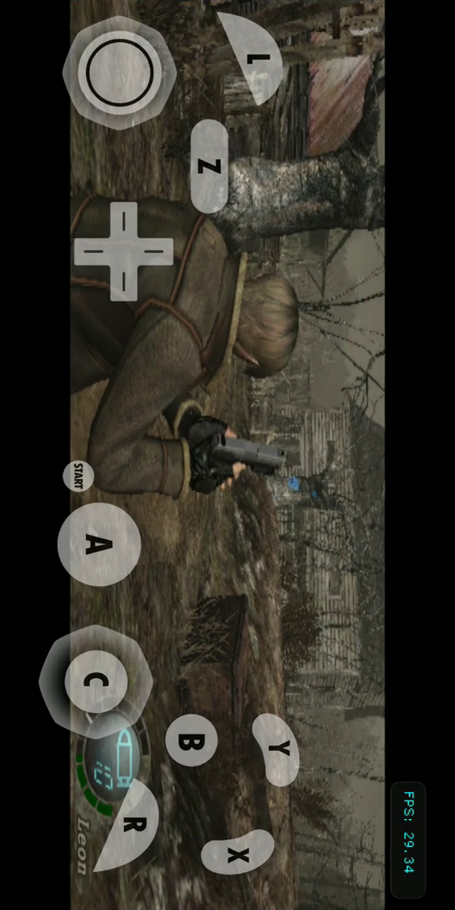
- Steer Leon with the touch stick through the village toward the wooden fence
left_click_drag(118, 71, 177, 54)
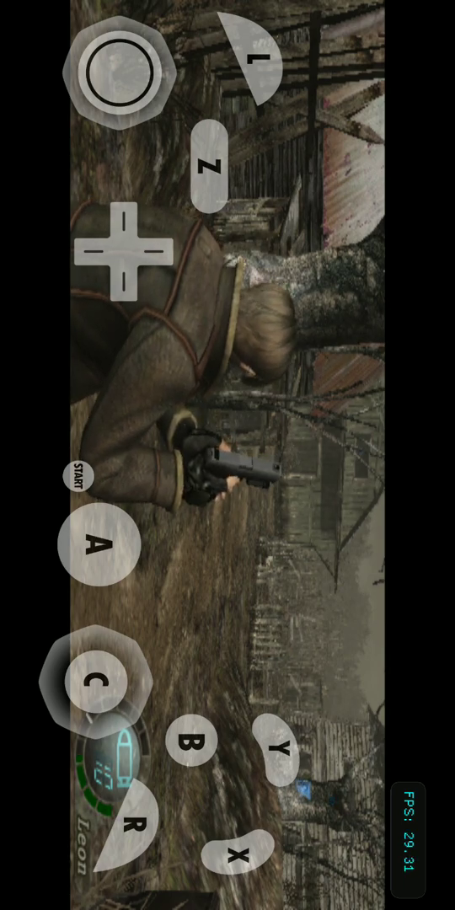
left_click(98, 682)
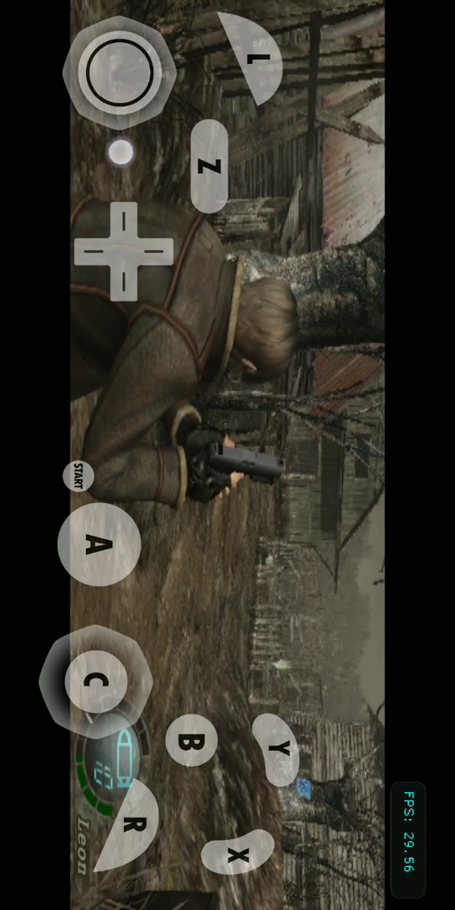
left_click_drag(122, 71, 122, 131)
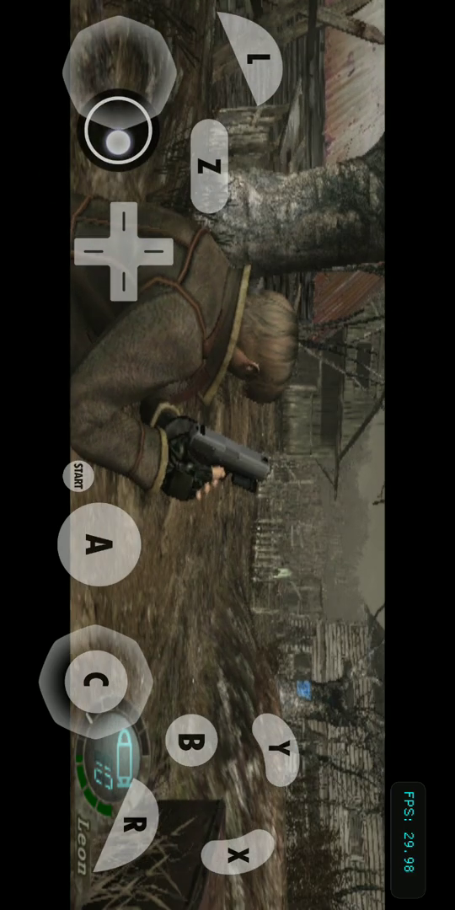
left_click_drag(118, 131, 118, 48)
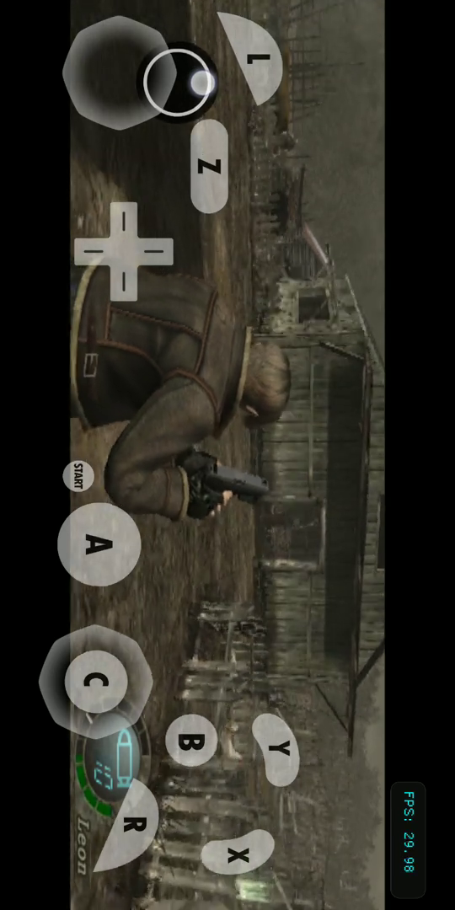
left_click_drag(177, 51, 118, 76)
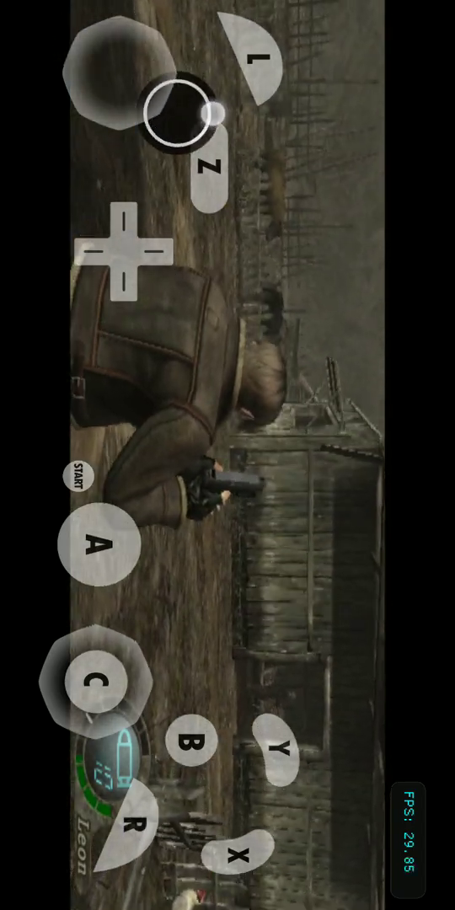
- Move Leon near the barn, line the handgun's laser sight on the villager and fire
left_click_drag(177, 115, 176, 59)
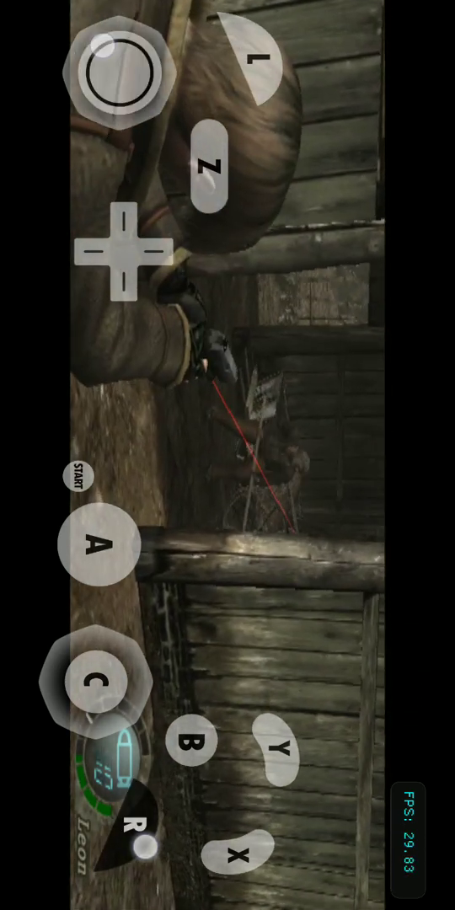
left_click_drag(118, 71, 118, 88)
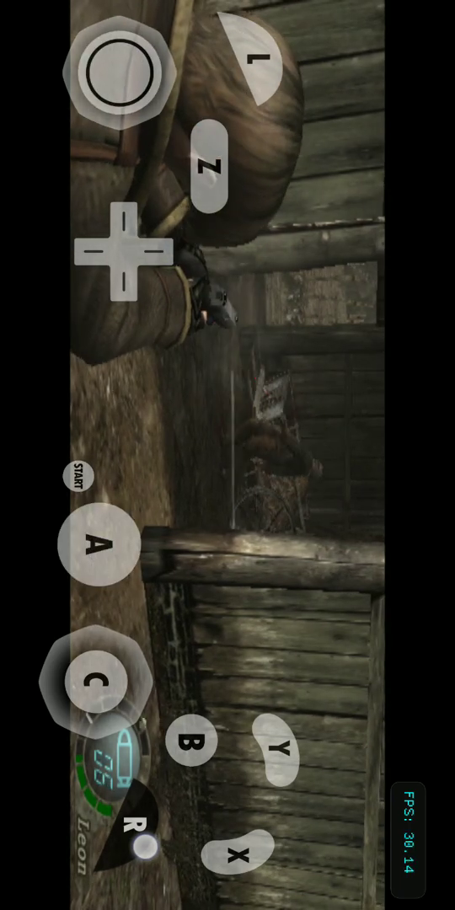
left_click_drag(121, 72, 121, 115)
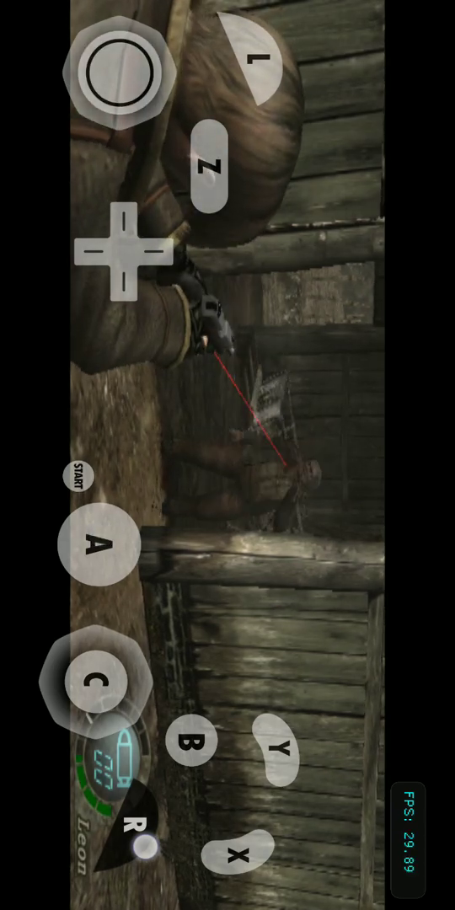
left_click_drag(118, 71, 81, 169)
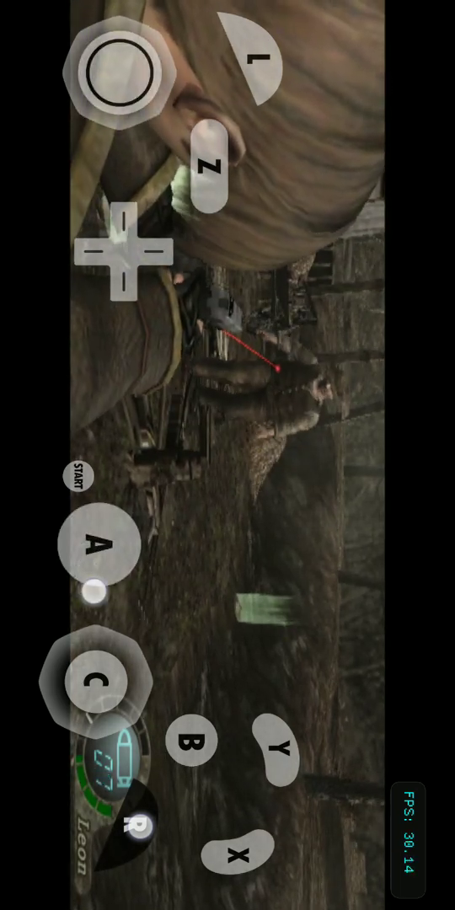
left_click(97, 542)
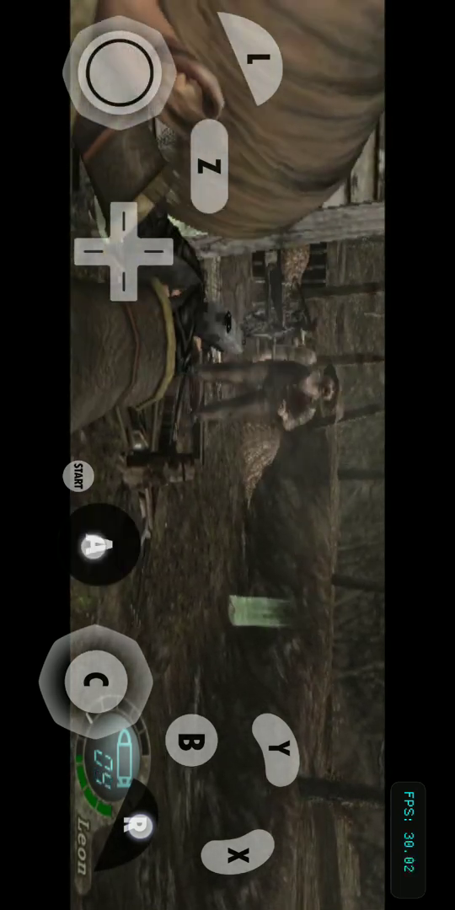